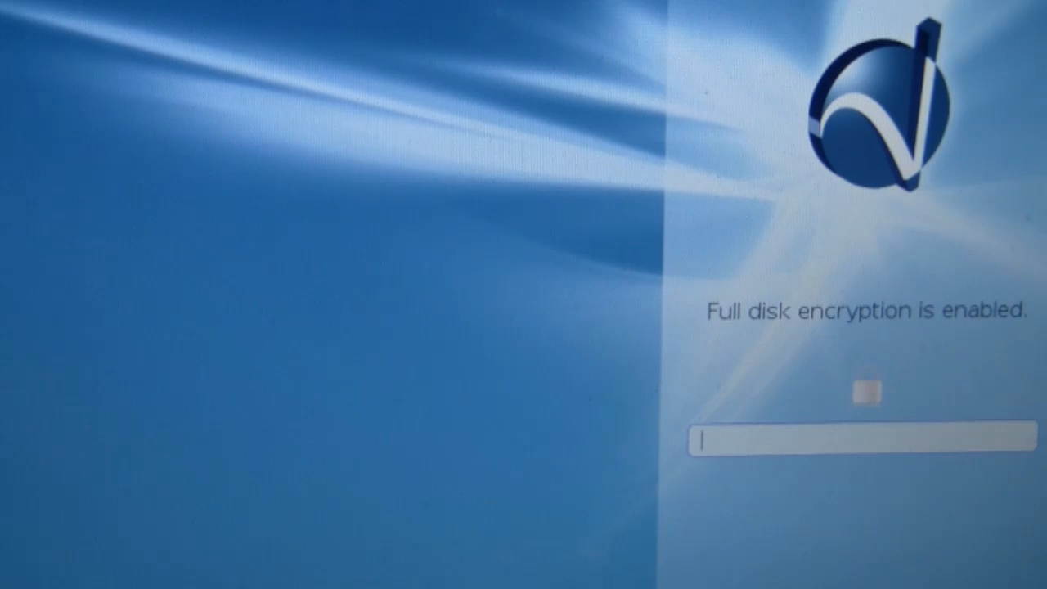
Enter the disk encryption passphrase at the full disk encryption screen to boot
{"action": "type", "text": "•"}
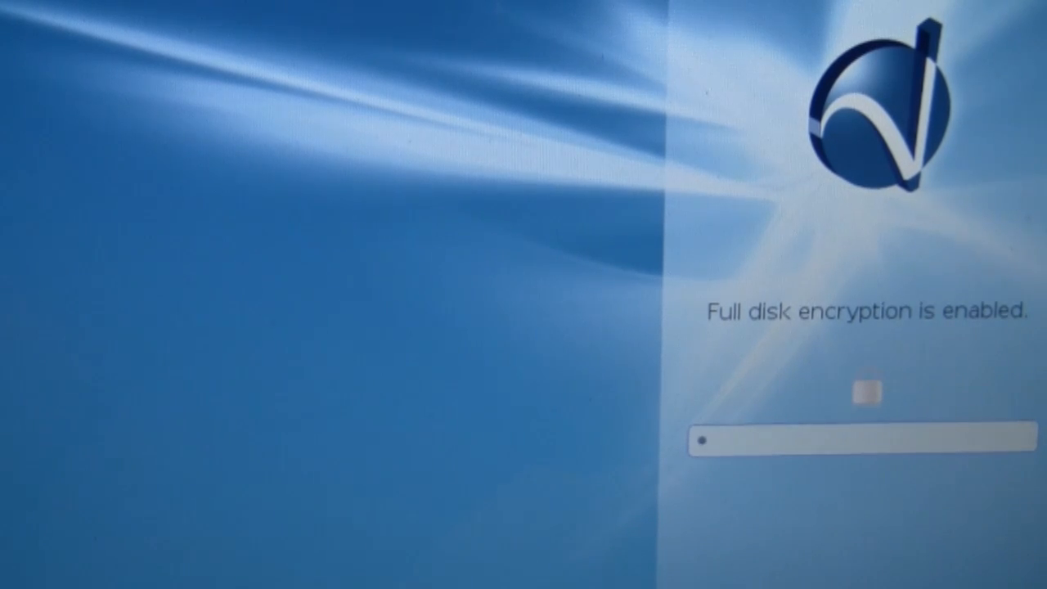
{"action": "type", "text": "password"}
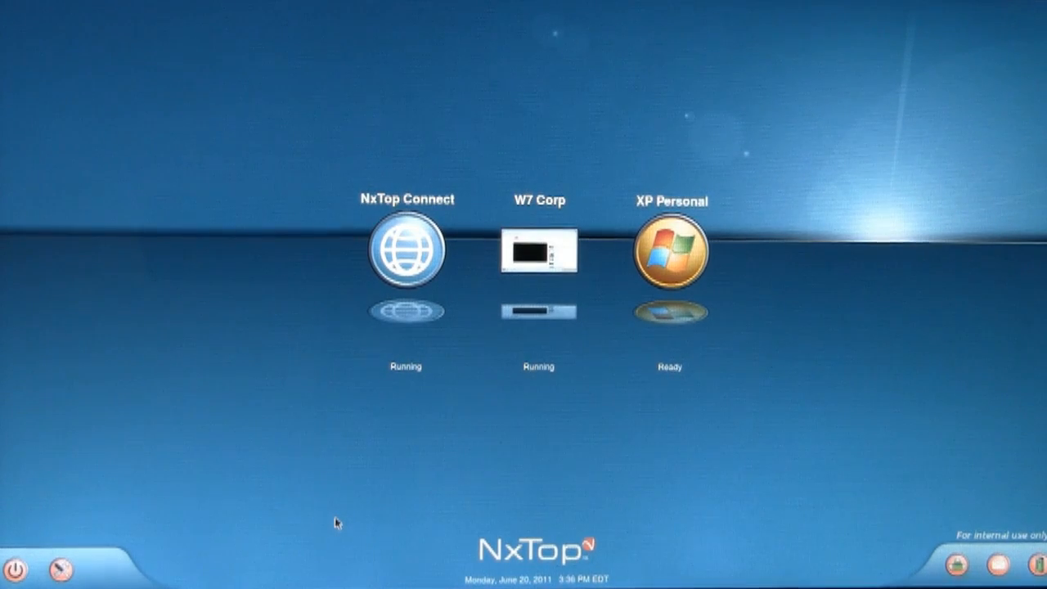
Switch into the running W7 Corp virtual machine from the NxTop home screen
{"action": "left_click", "coordinate": [539, 250]}
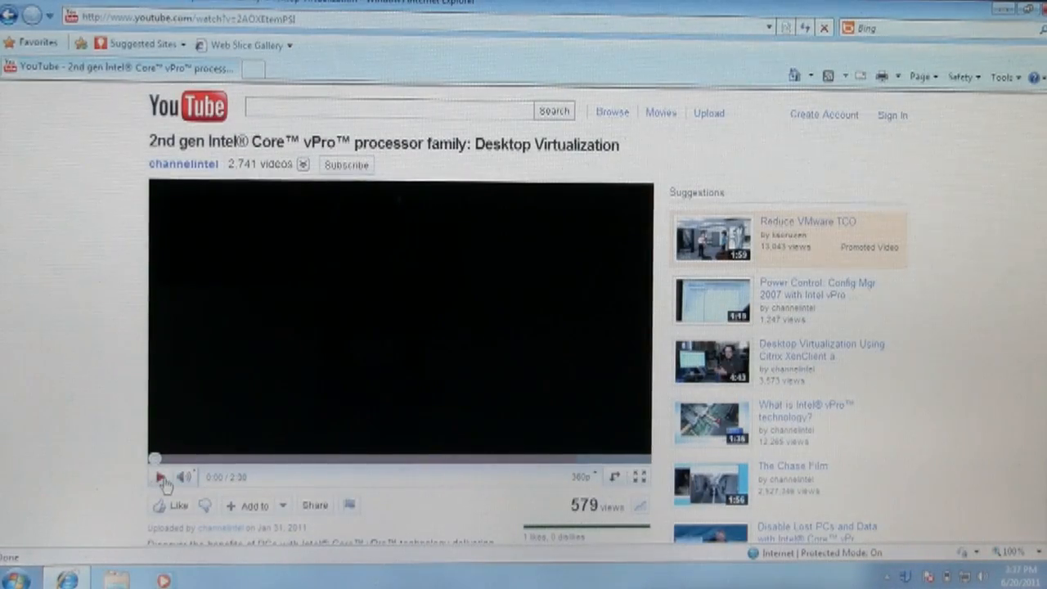
Start the Intel vPro desktop virtualization video on YouTube
{"action": "left_click", "coordinate": [161, 477]}
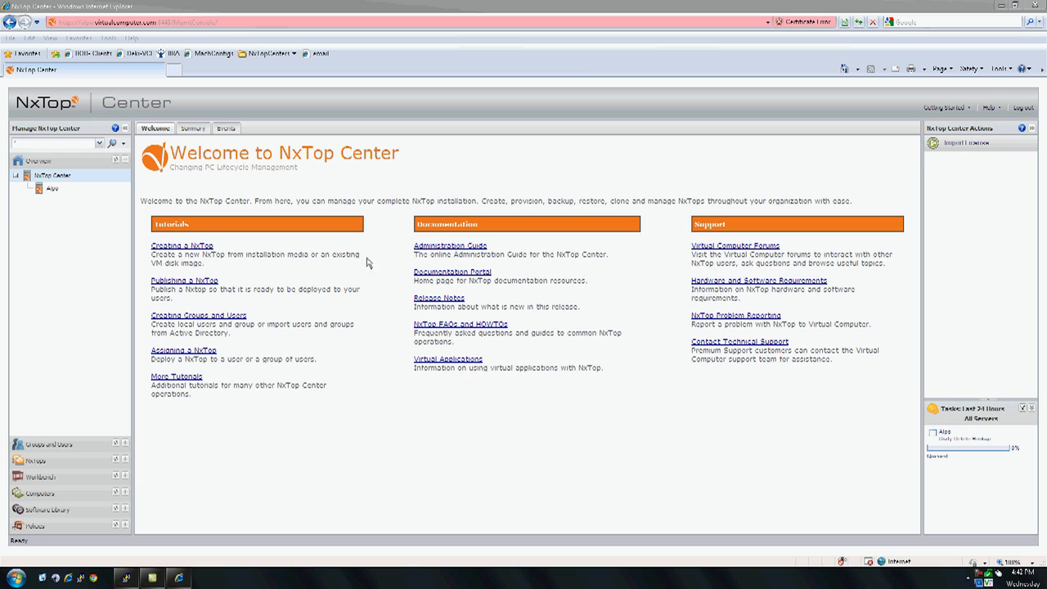
{"action": "mouse_move", "coordinate": [227, 397]}
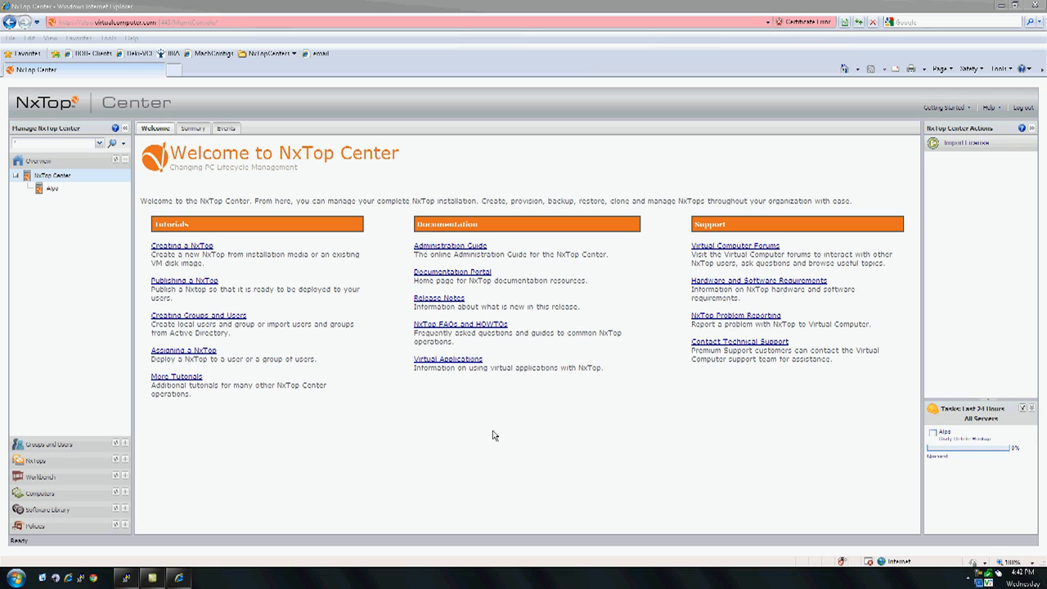
{"action": "mouse_move", "coordinate": [397, 418]}
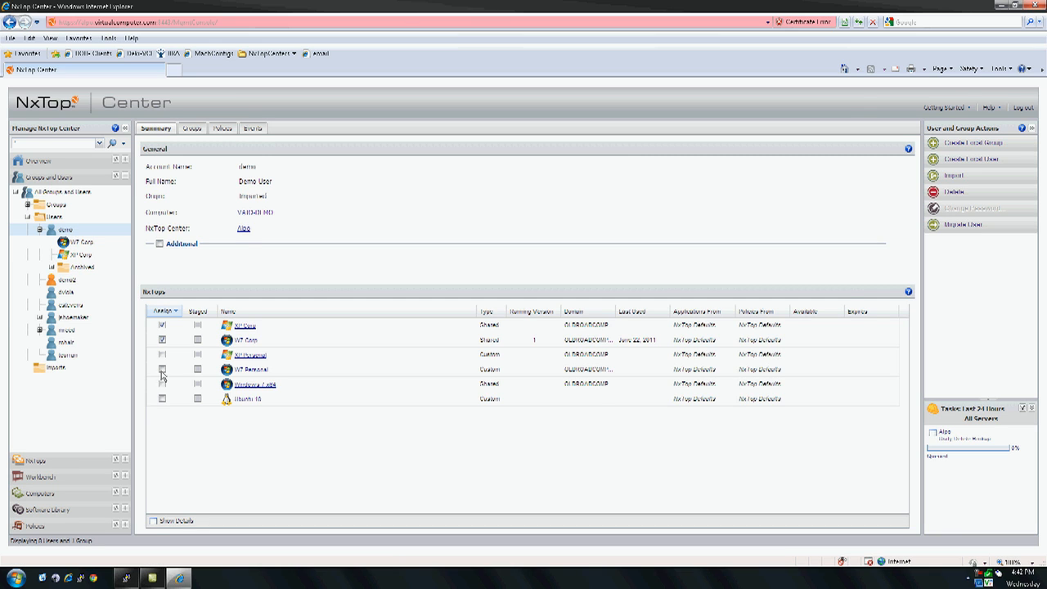
Tick W7 Personal for assignment to user demo in the NxTops list
{"action": "left_click", "coordinate": [162, 369]}
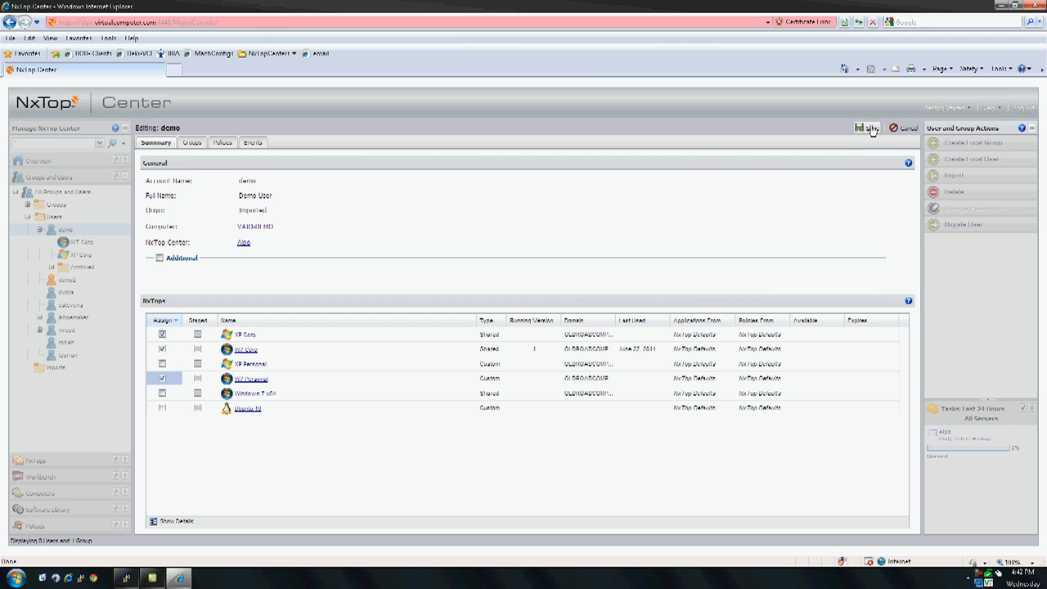